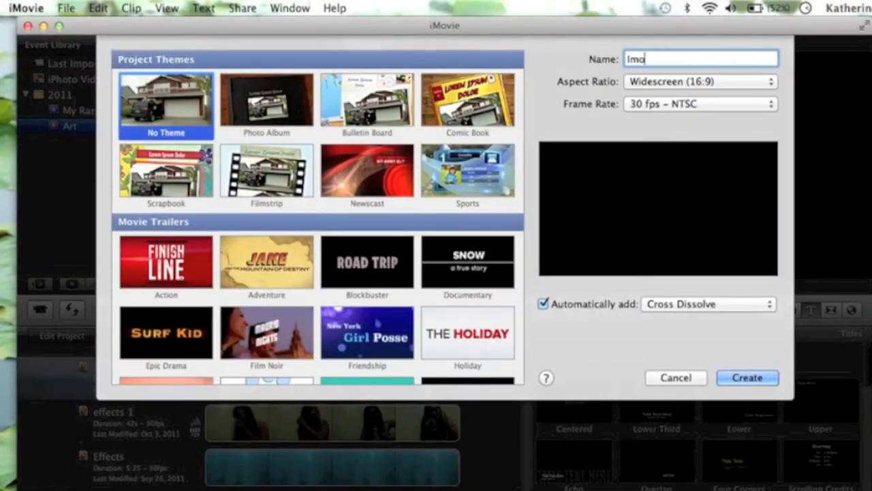
Name the new project 'iMovie Effect (Tuesday)' with No Theme and Widescreen
{"action": "type", "text": "iMovie Effect (T"}
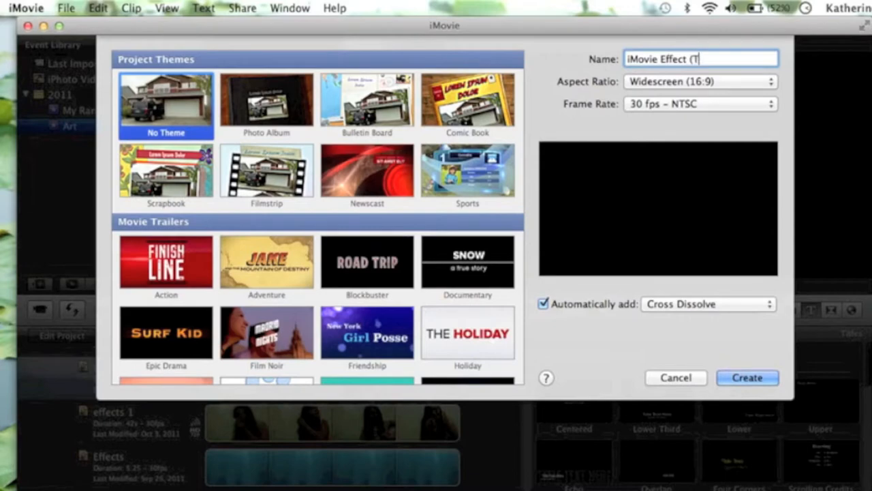
{"action": "type", "text": "uesday)"}
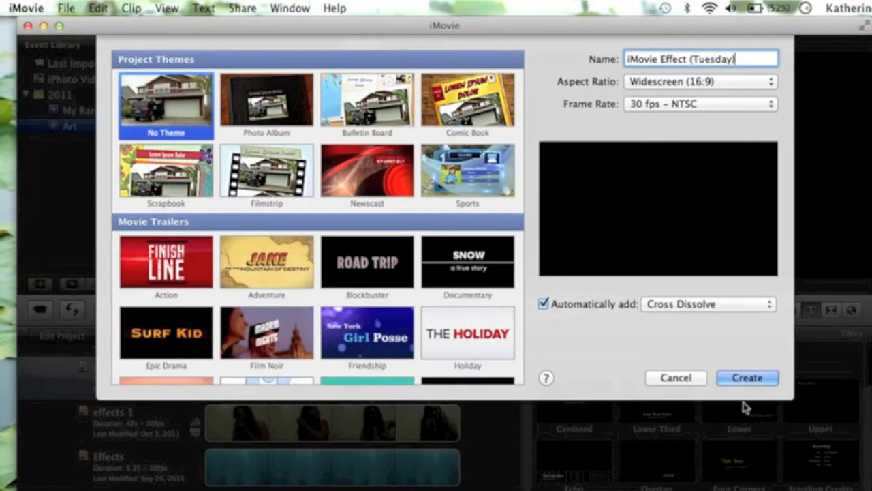
Create the project, add the concert clip, and overlay a second clip as a cutaway
{"action": "left_click", "coordinate": [746, 378]}
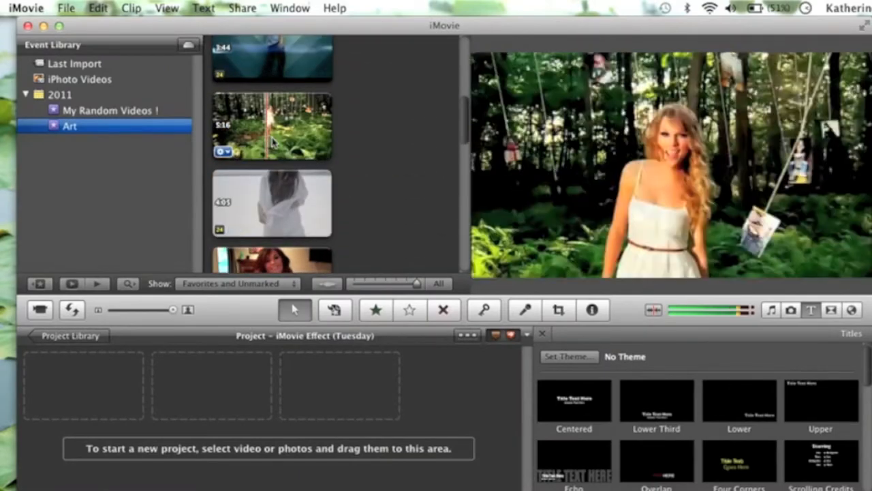
{"action": "left_click_drag", "start_coordinate": [271, 126], "coordinate": [109, 383]}
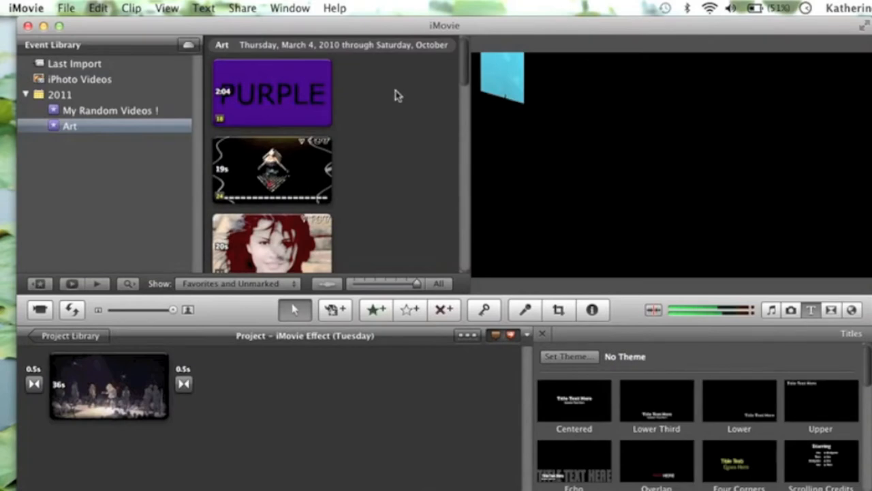
{"action": "mouse_move", "coordinate": [290, 92]}
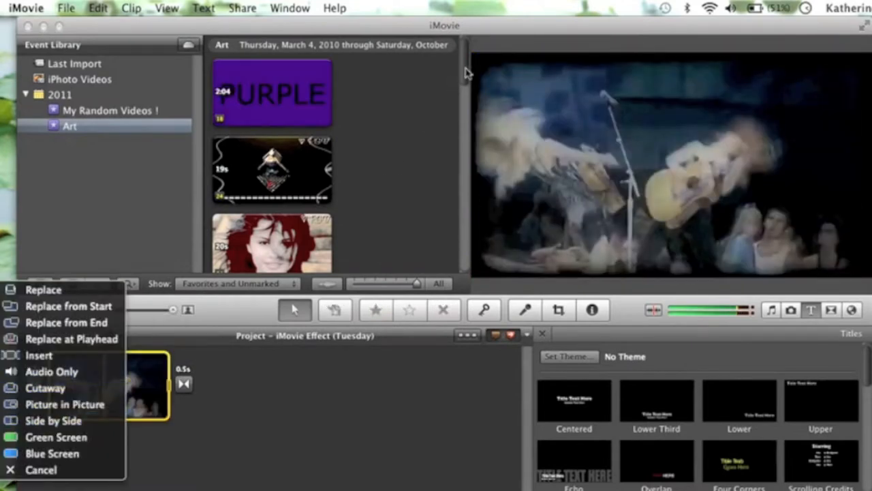
{"action": "mouse_move", "coordinate": [45, 387]}
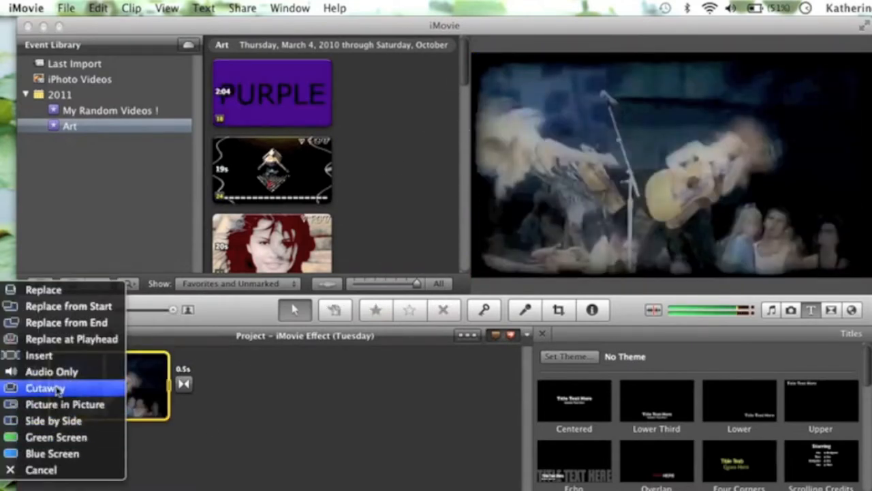
{"action": "left_click", "coordinate": [46, 387]}
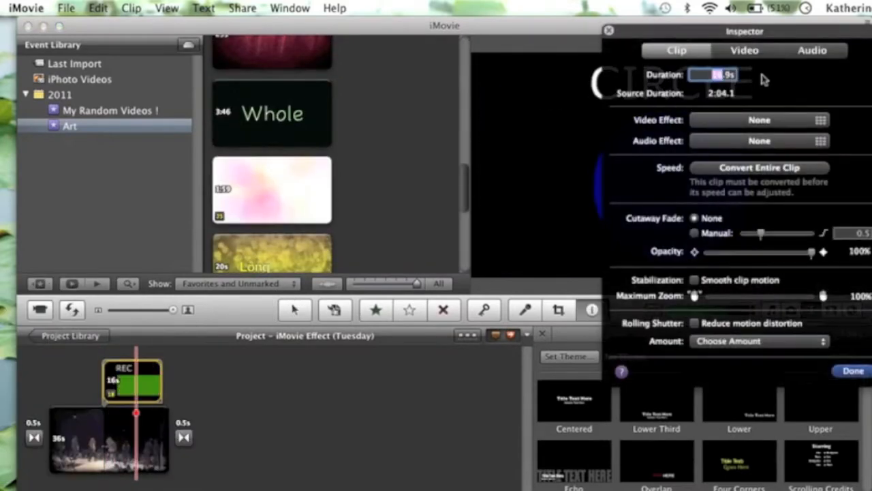
Set the cutaway clip's duration to 4.0 seconds and start lowering its opacity
{"action": "left_click", "coordinate": [852, 370]}
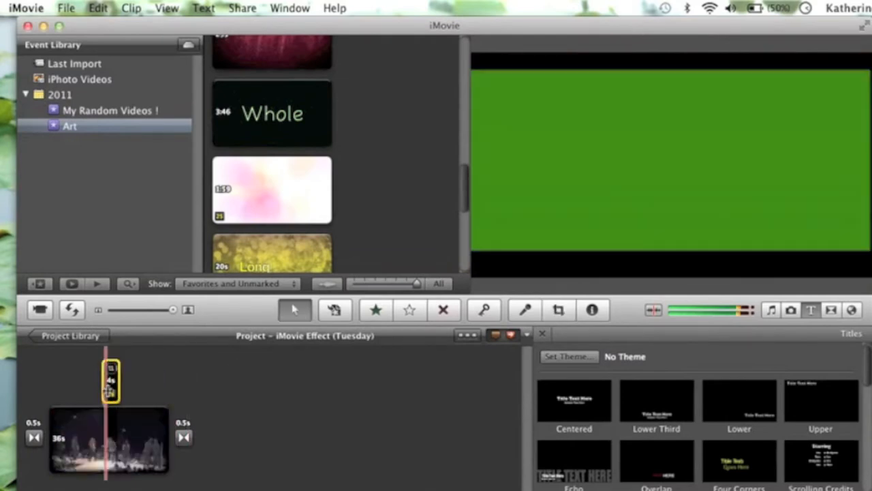
{"action": "left_click", "coordinate": [591, 309]}
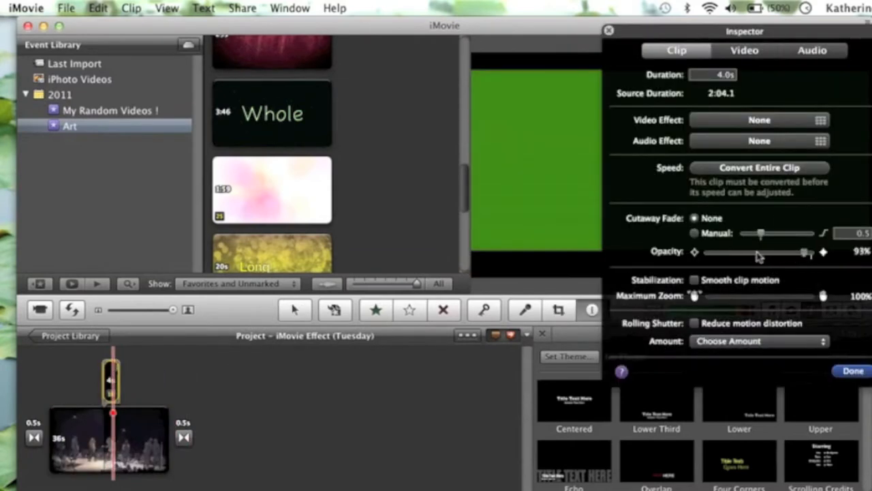
{"action": "left_click_drag", "start_coordinate": [807, 253], "coordinate": [729, 253]}
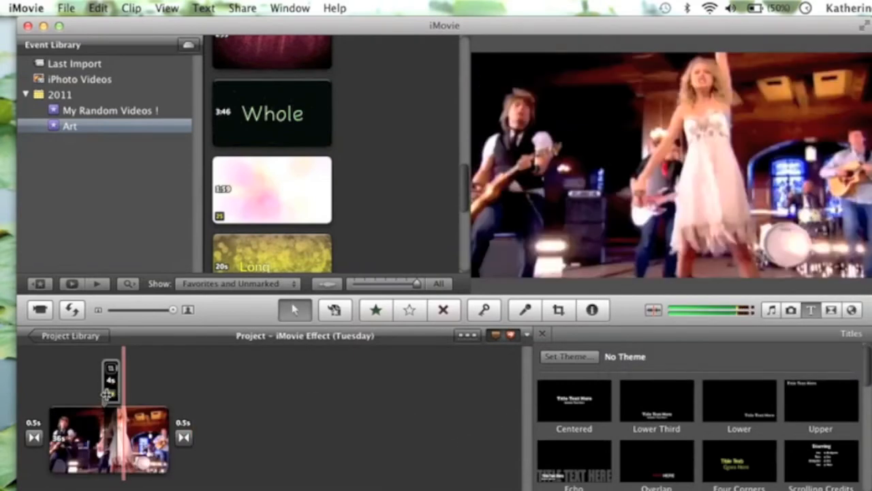
Apply a Ken Burns zoom to the cutaway clip and set its opacity to 23%
{"action": "left_click", "coordinate": [557, 310]}
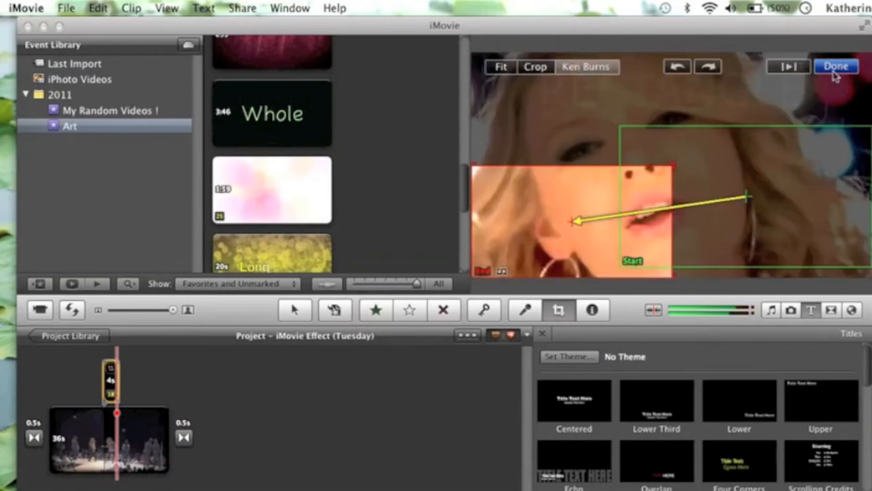
{"action": "left_click", "coordinate": [835, 66]}
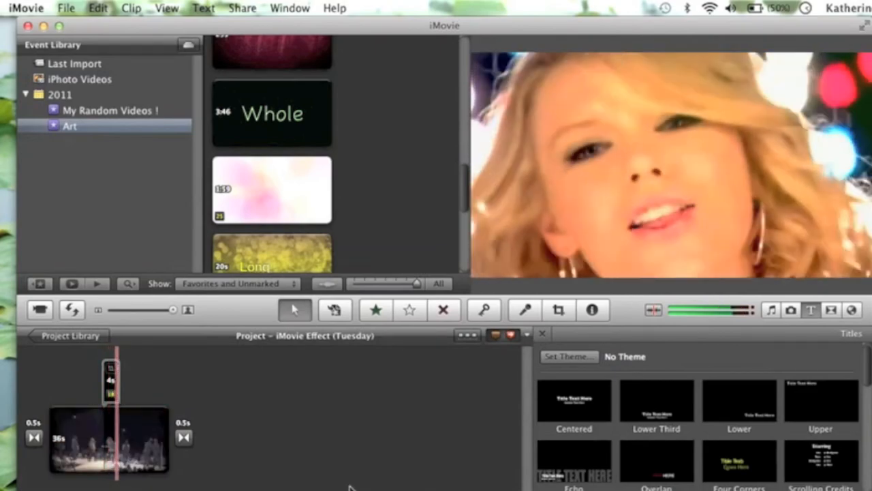
{"action": "left_click", "coordinate": [591, 309]}
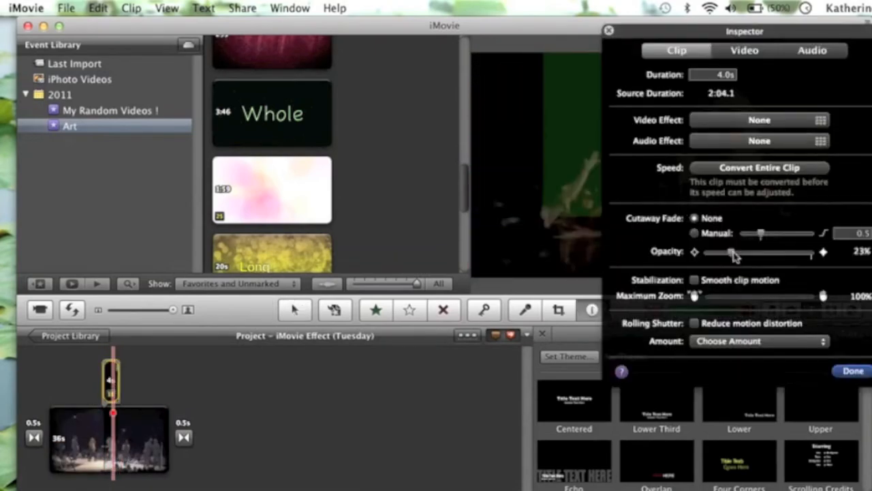